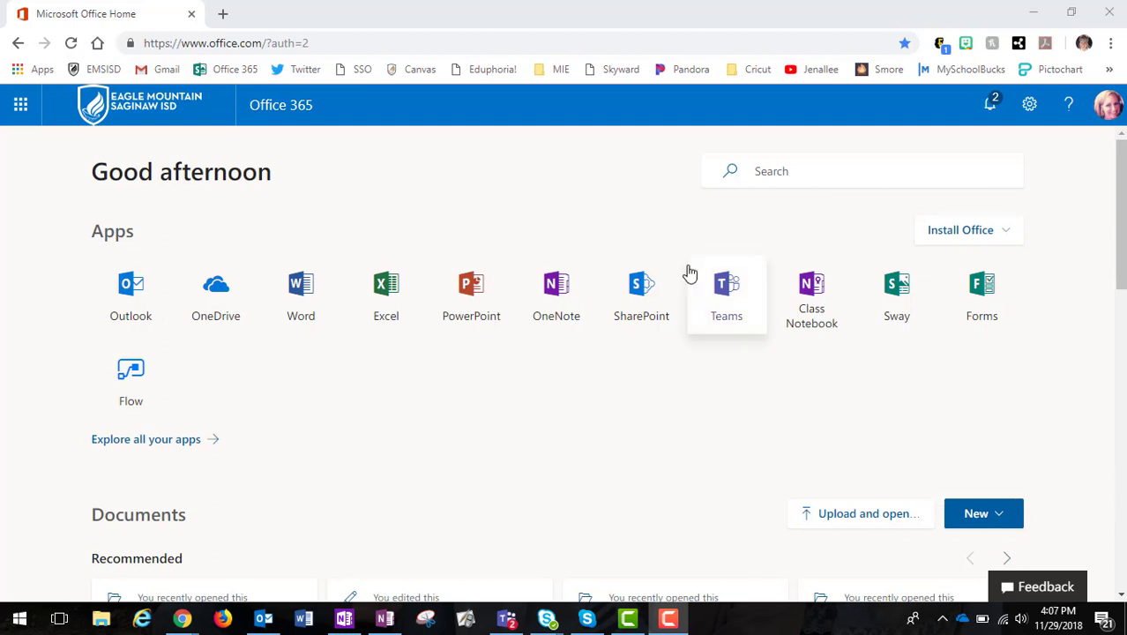
pyautogui.moveTo(590, 179)
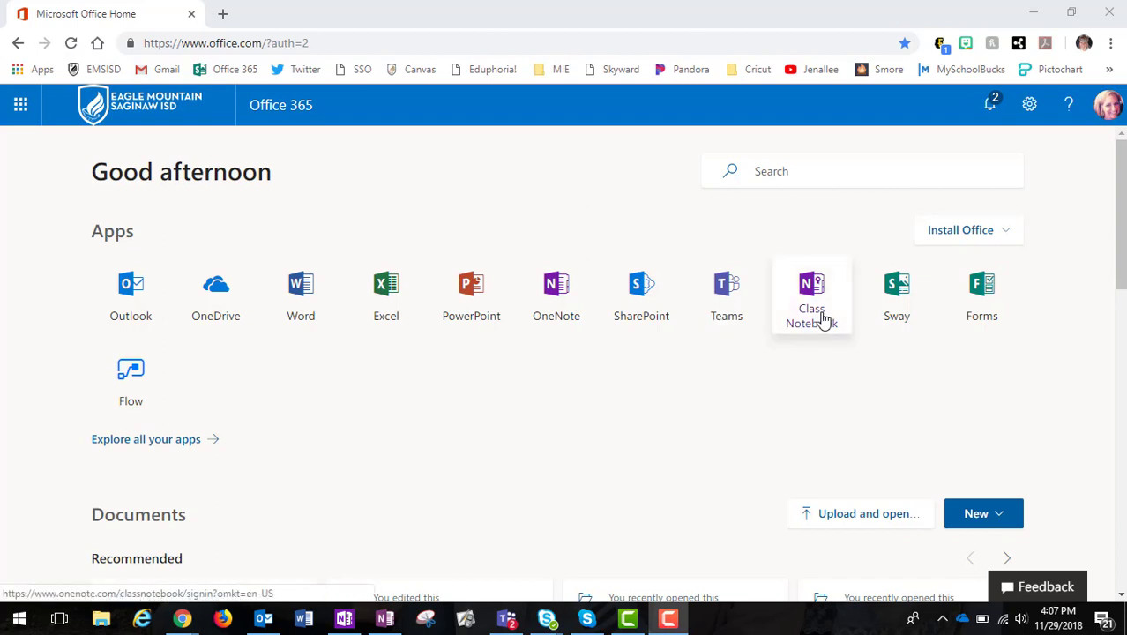
# - Launch the Class Notebook app from the Office 365 home page
pyautogui.click(811, 295)
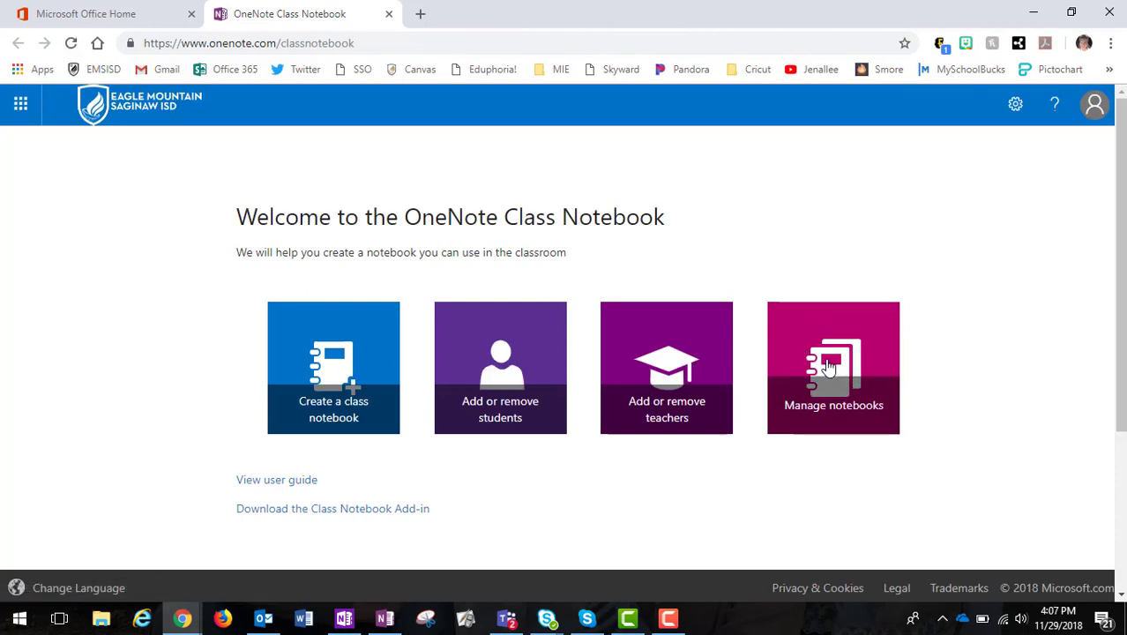
pyautogui.moveTo(582, 382)
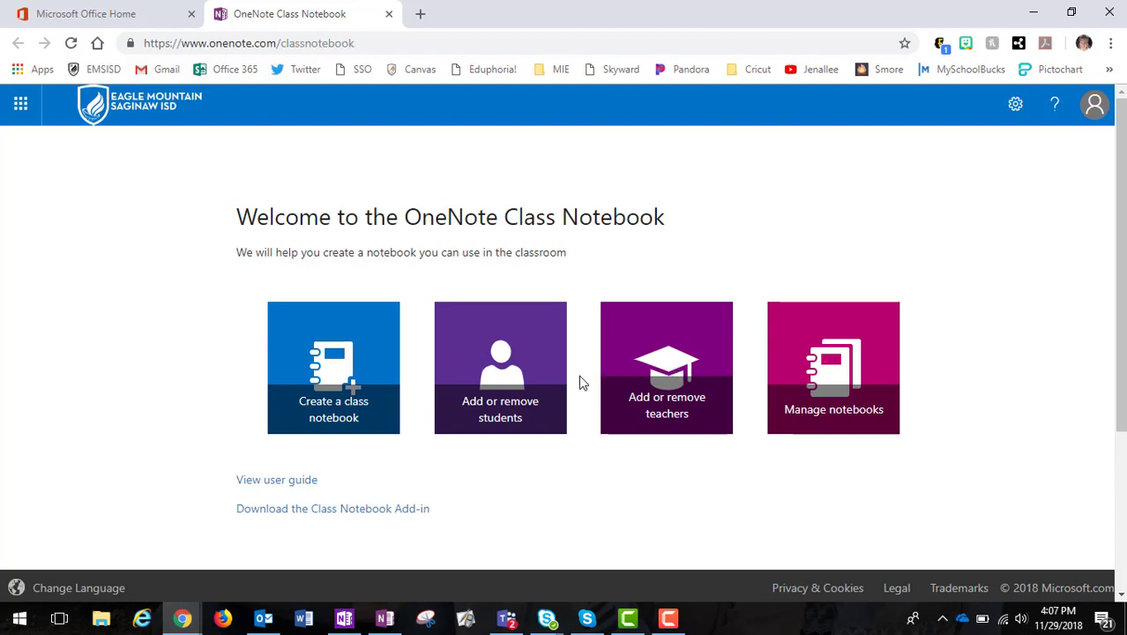
pyautogui.moveTo(500, 386)
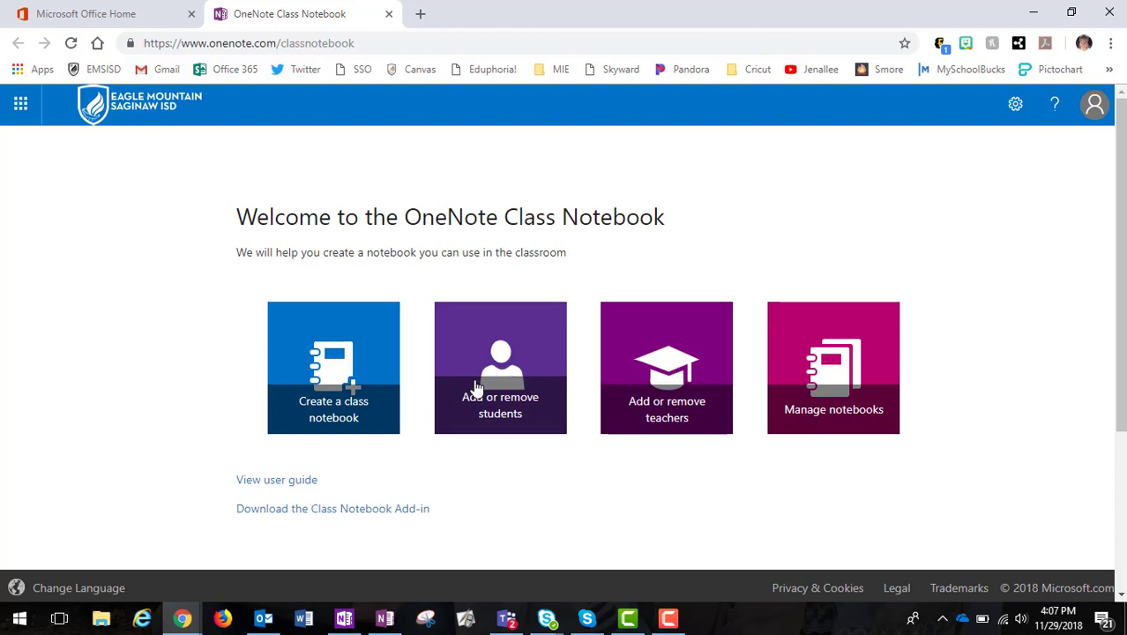
pyautogui.moveTo(334, 388)
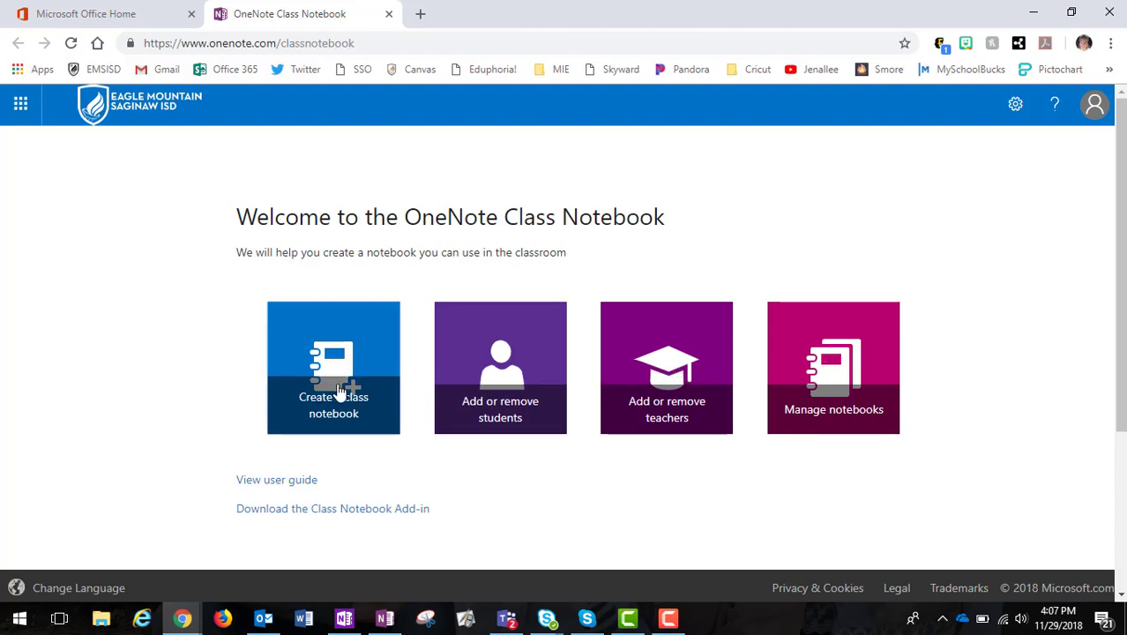
# - Start a new class notebook and name it 'Springer Elem Notebook'
pyautogui.click(333, 367)
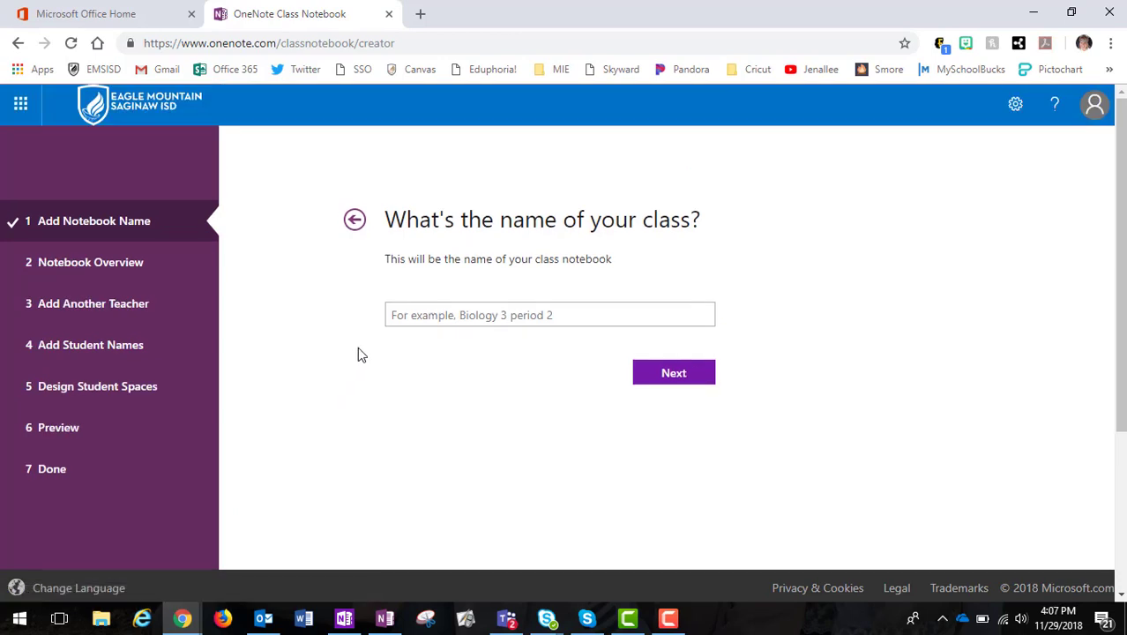
pyautogui.click(550, 315)
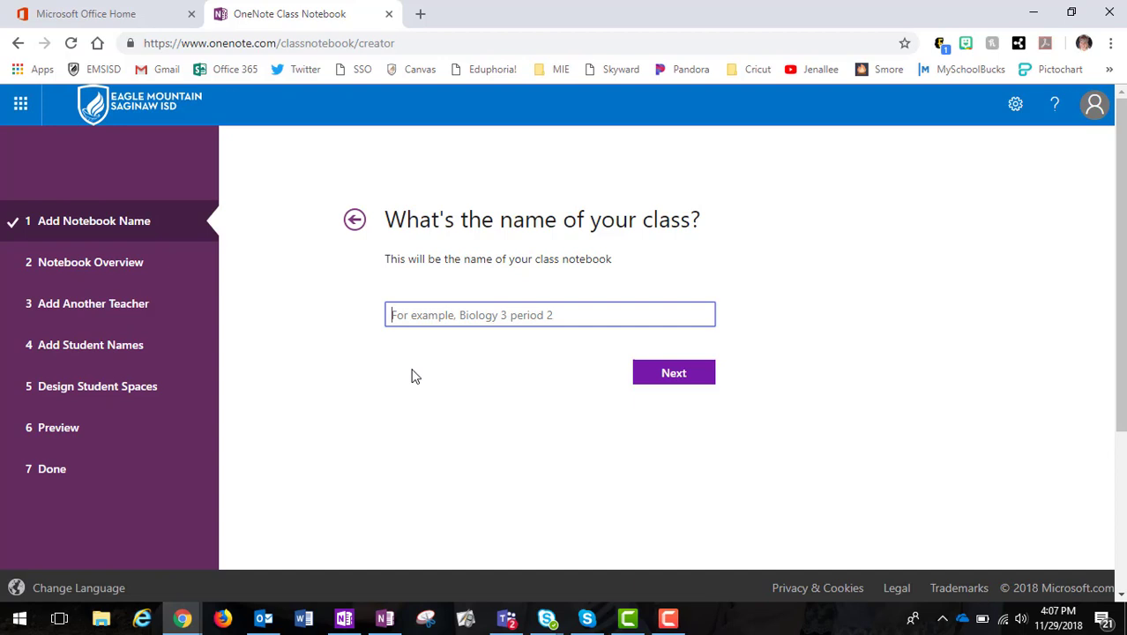
pyautogui.write('Spring')
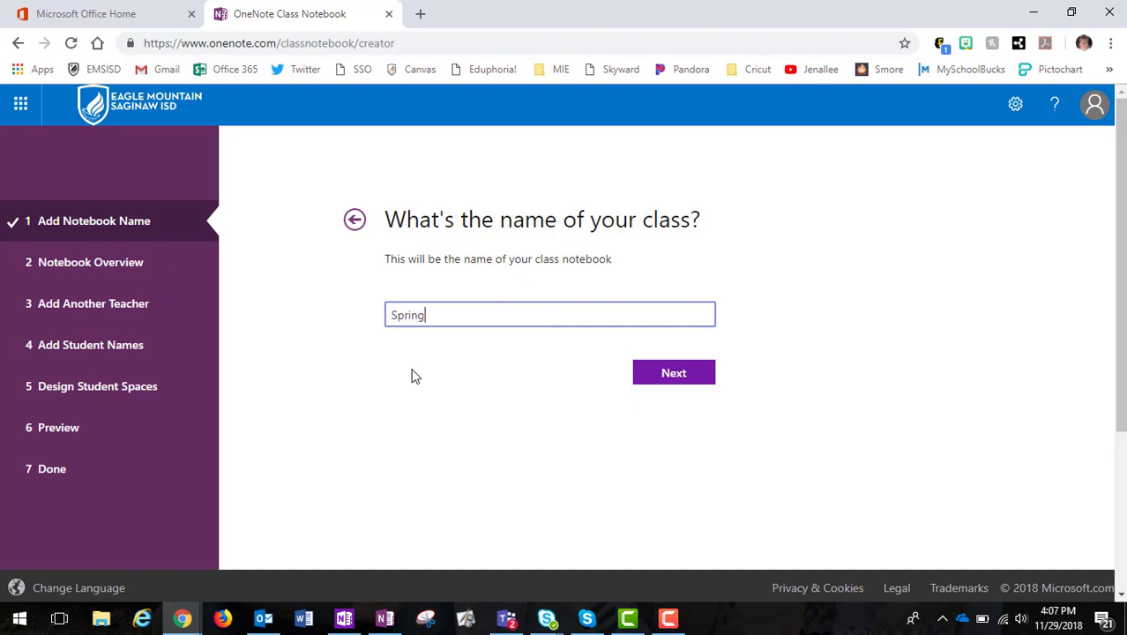
pyautogui.write('er Elem')
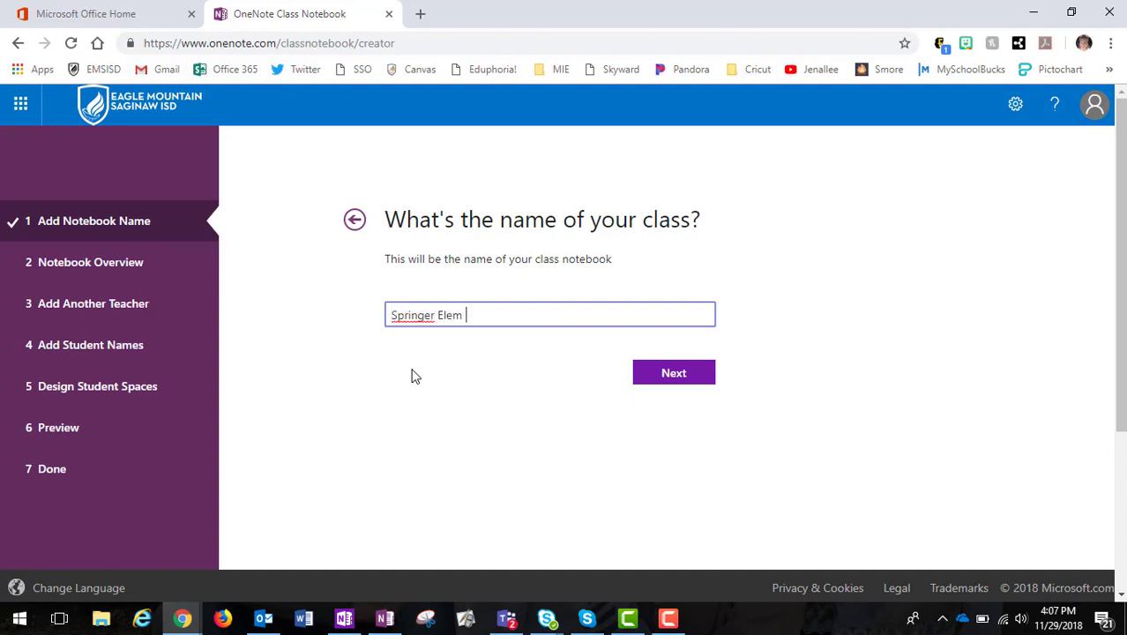
pyautogui.write('Notebook')
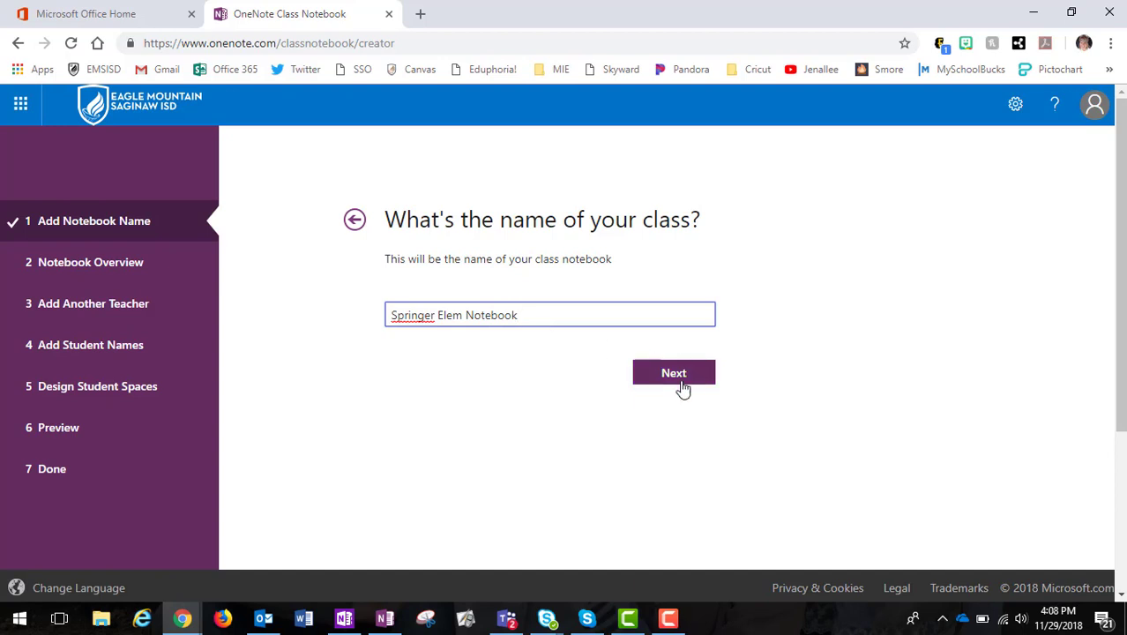
# - Accept the class name and review the Collaboration Space, Content Library and Student Notebooks overview
pyautogui.click(673, 372)
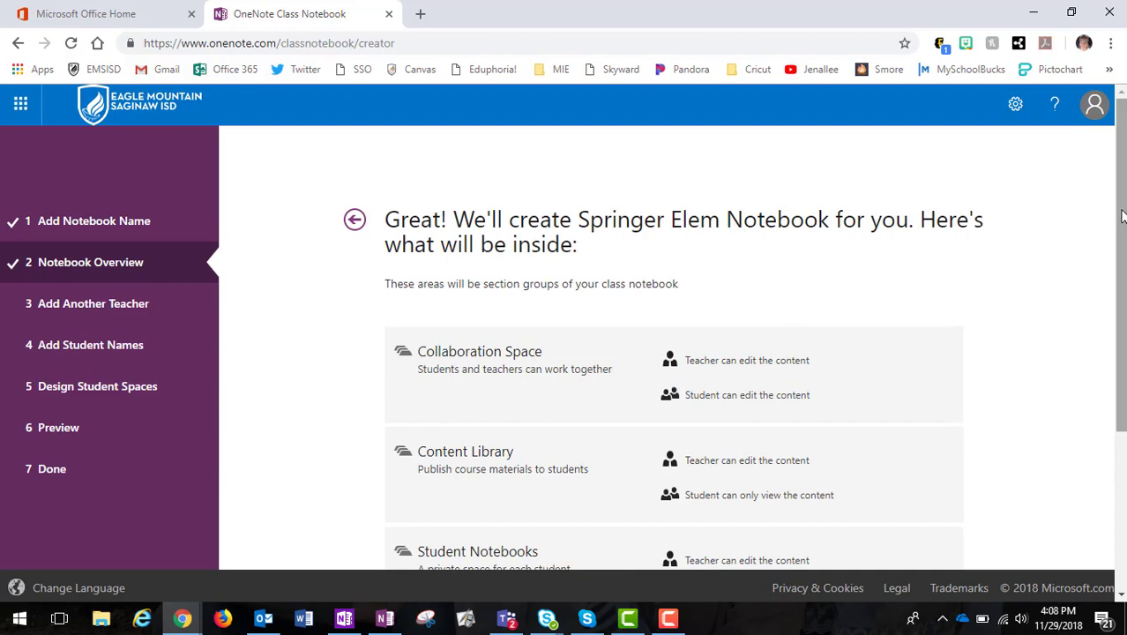
pyautogui.scroll(-3)
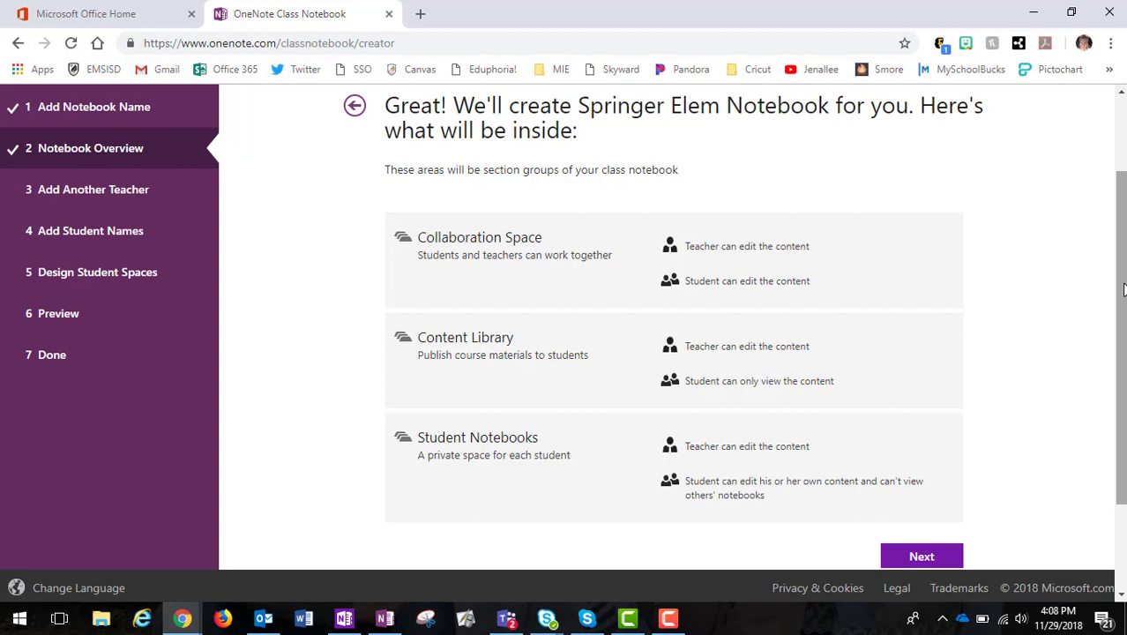
pyautogui.moveTo(1044, 146)
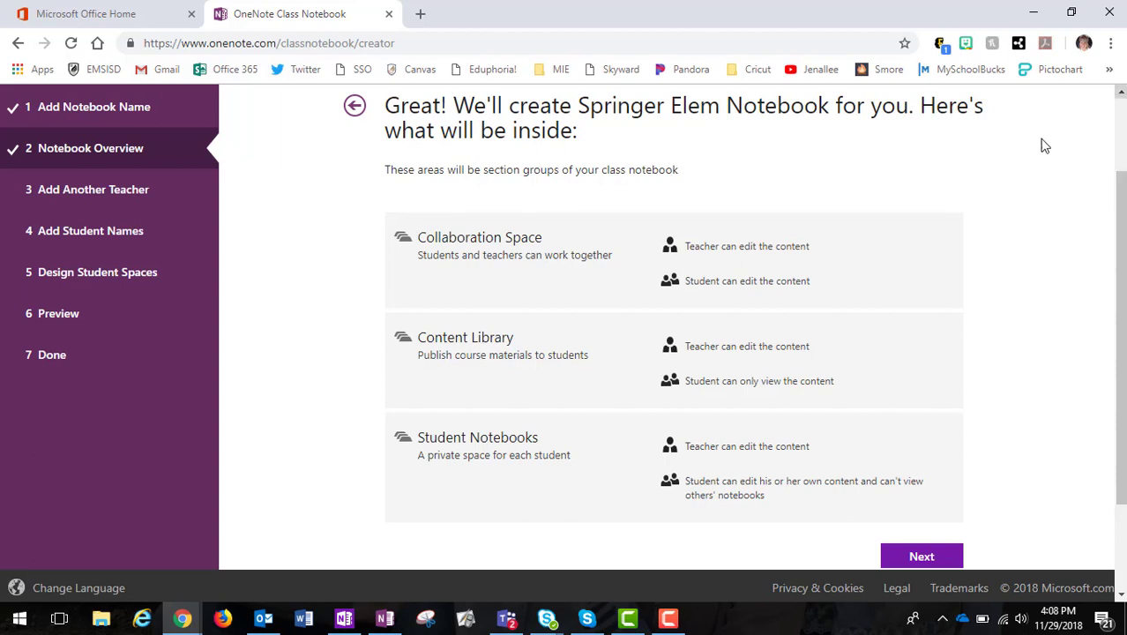
pyautogui.click(920, 555)
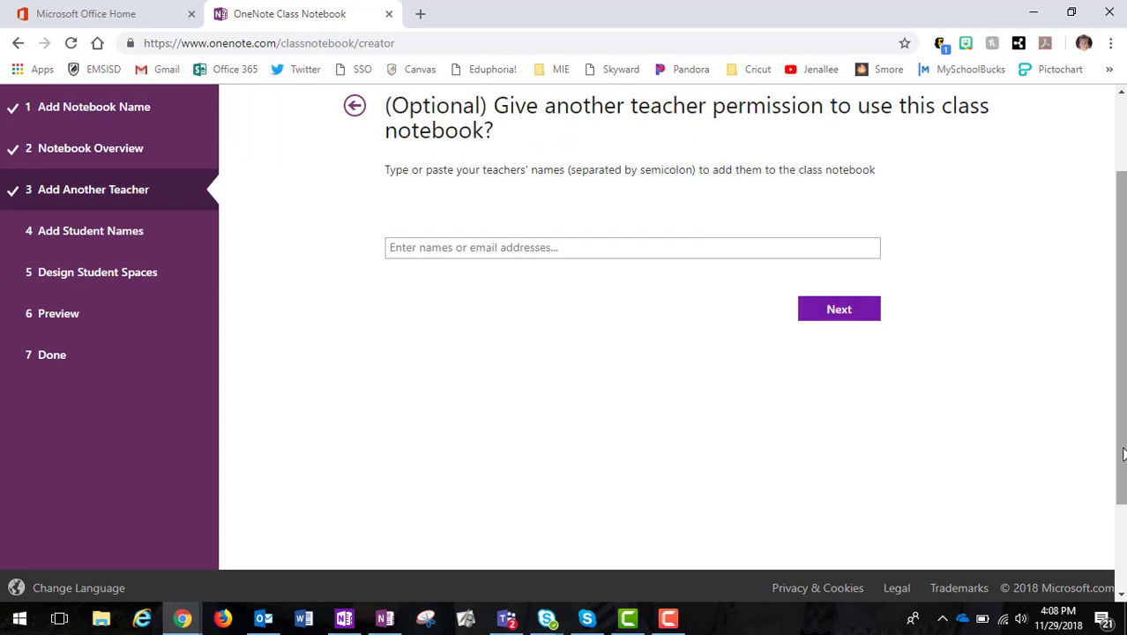
pyautogui.scroll(3)
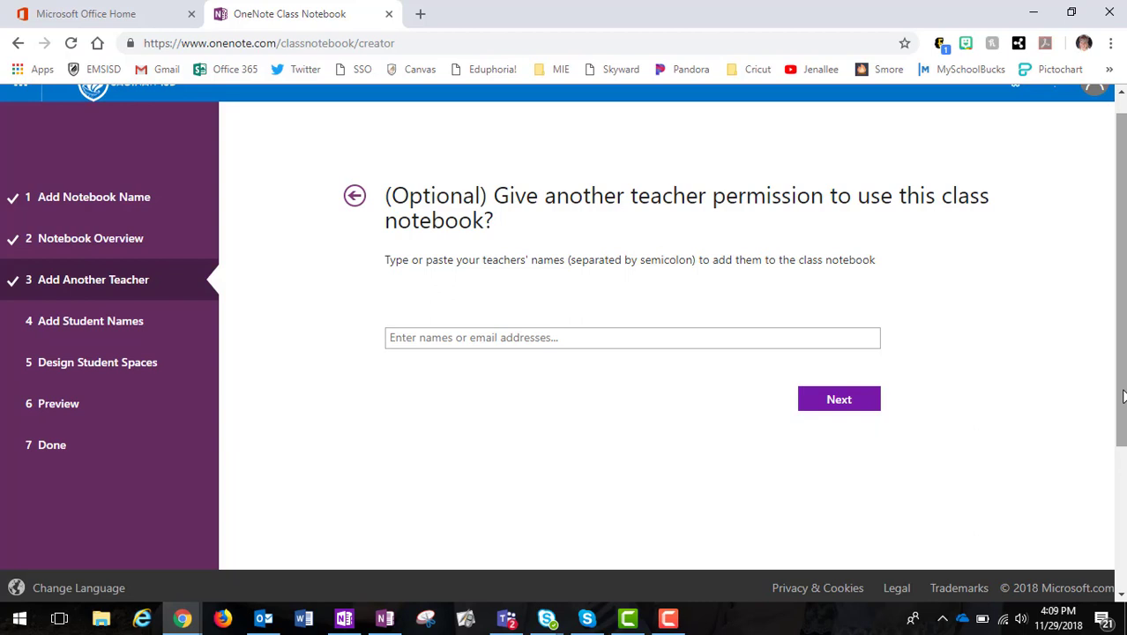
pyautogui.click(632, 337)
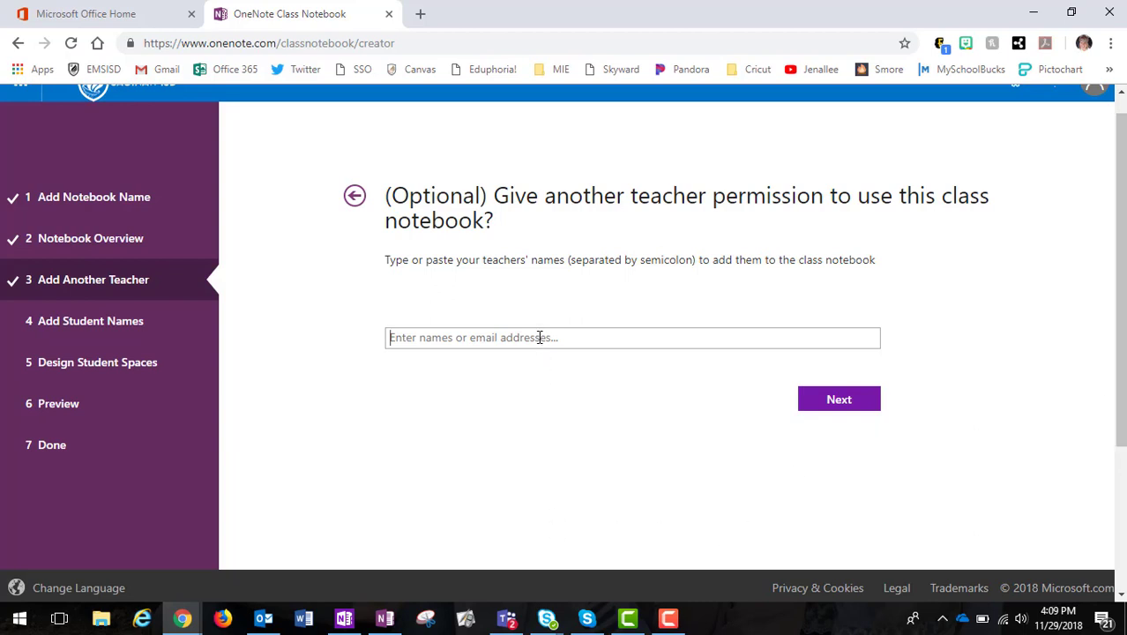
pyautogui.write('salee')
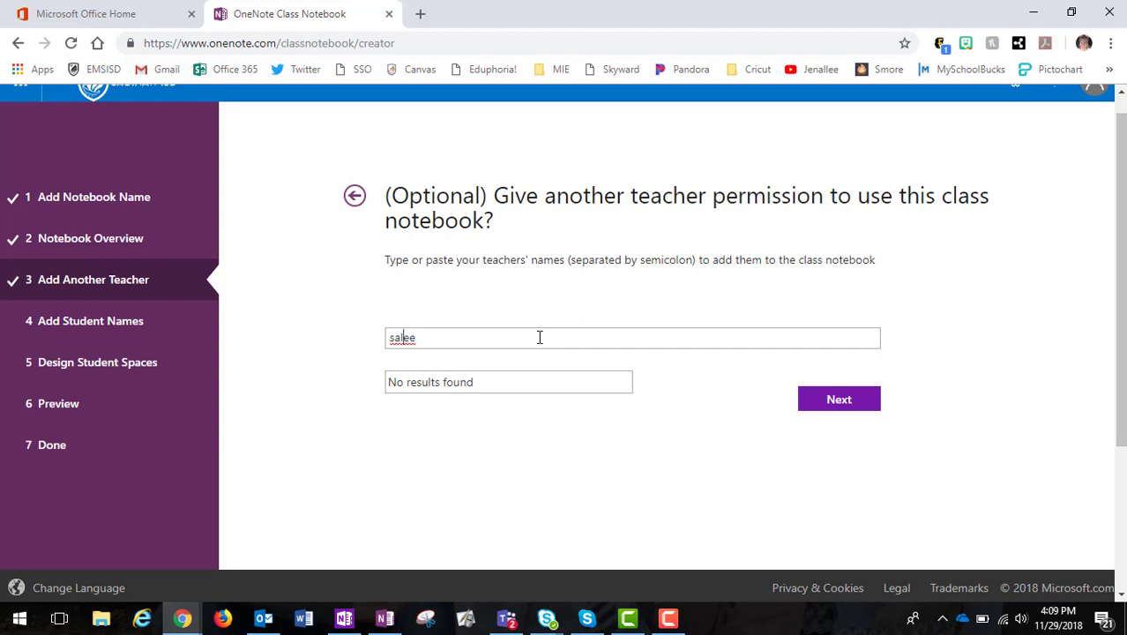
pyautogui.write('l')
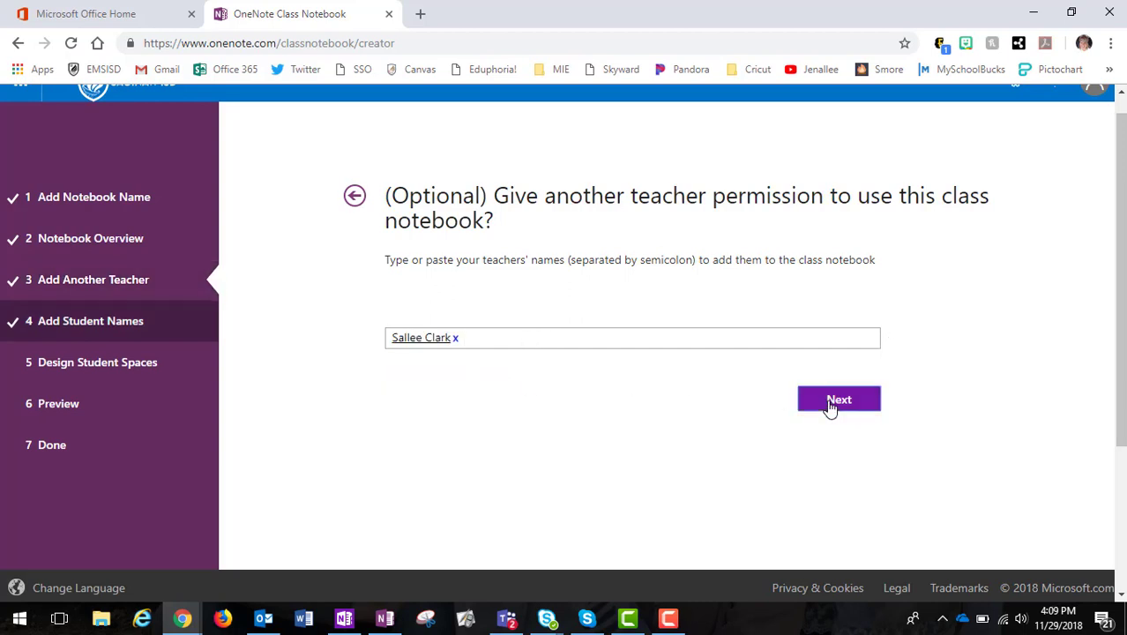
pyautogui.click(838, 398)
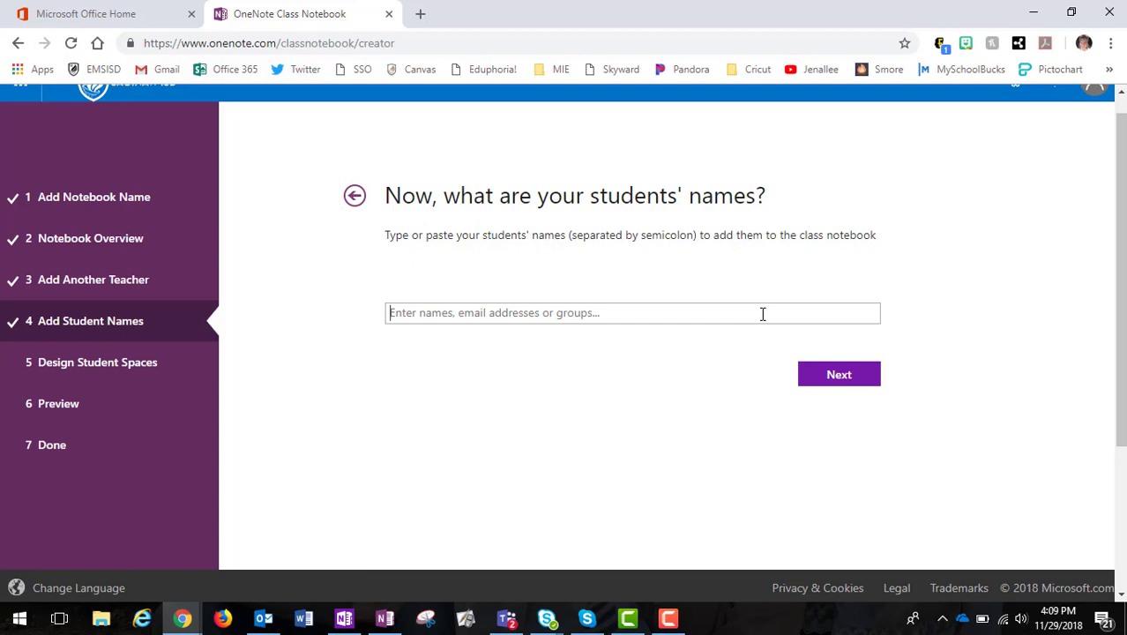
pyautogui.write('ctu')
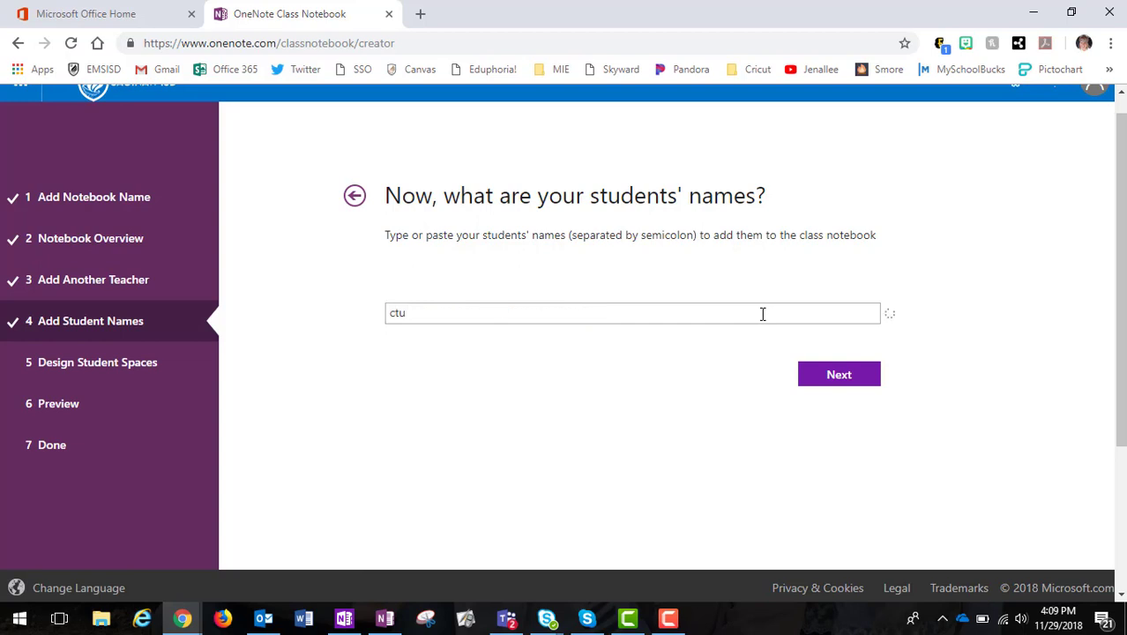
pyautogui.write('ker')
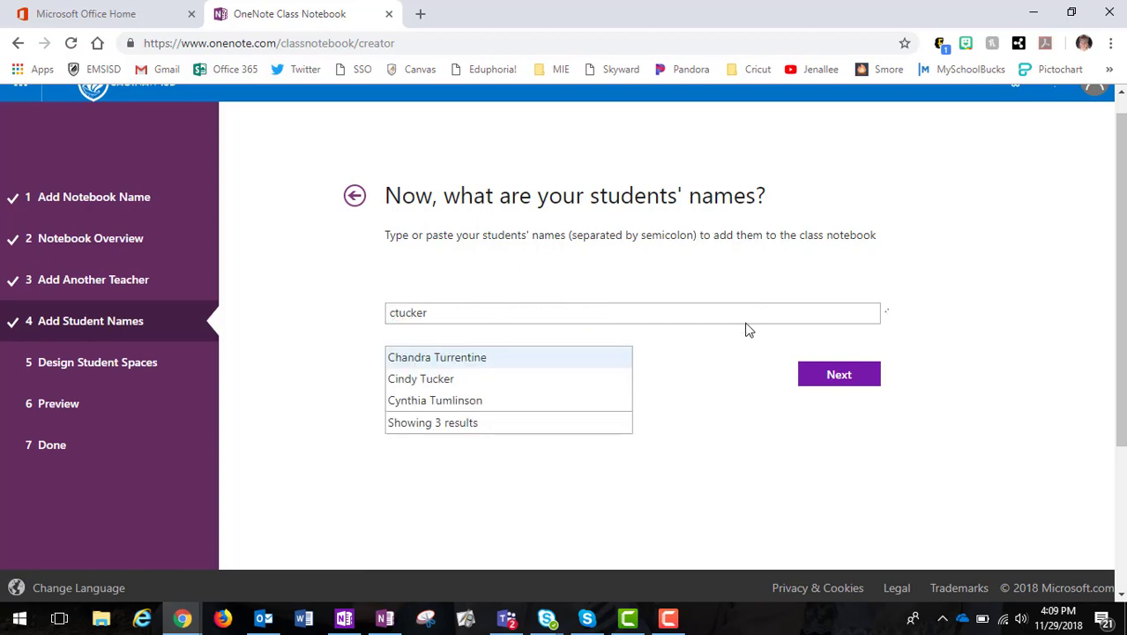
pyautogui.click(421, 378)
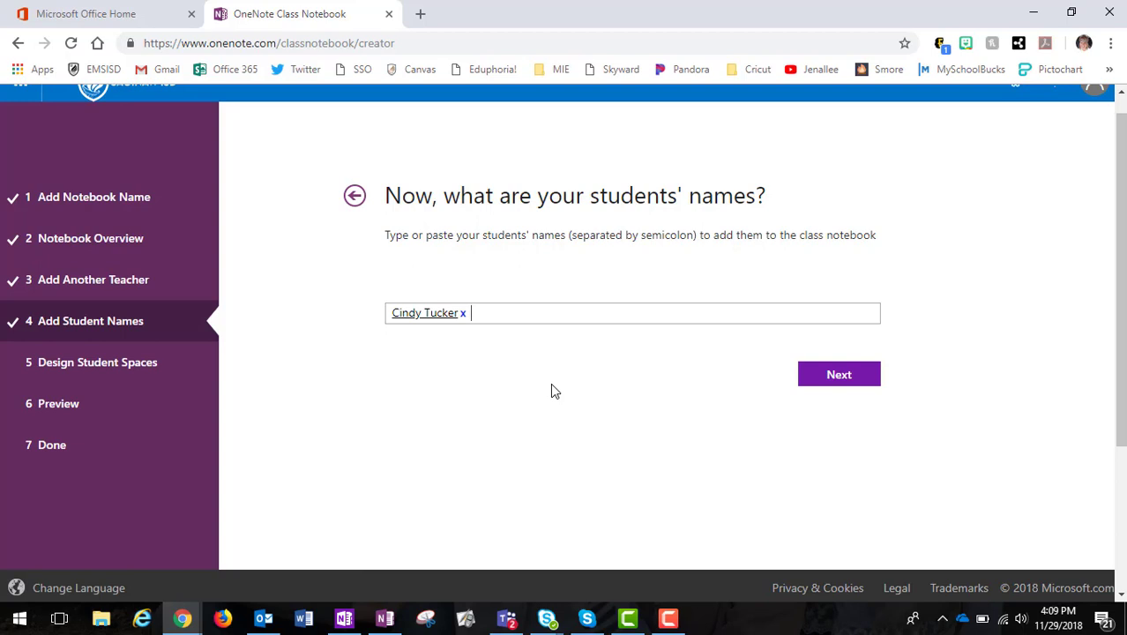
pyautogui.moveTo(687, 391)
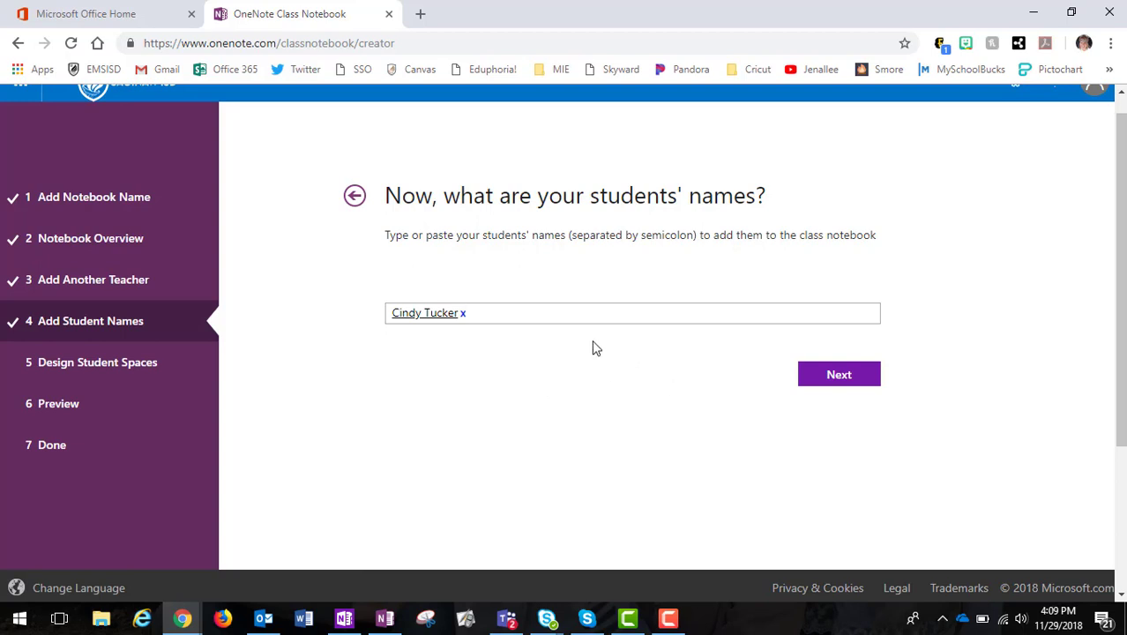
# - Uncheck the suggested student sections, including Handouts
pyautogui.click(838, 374)
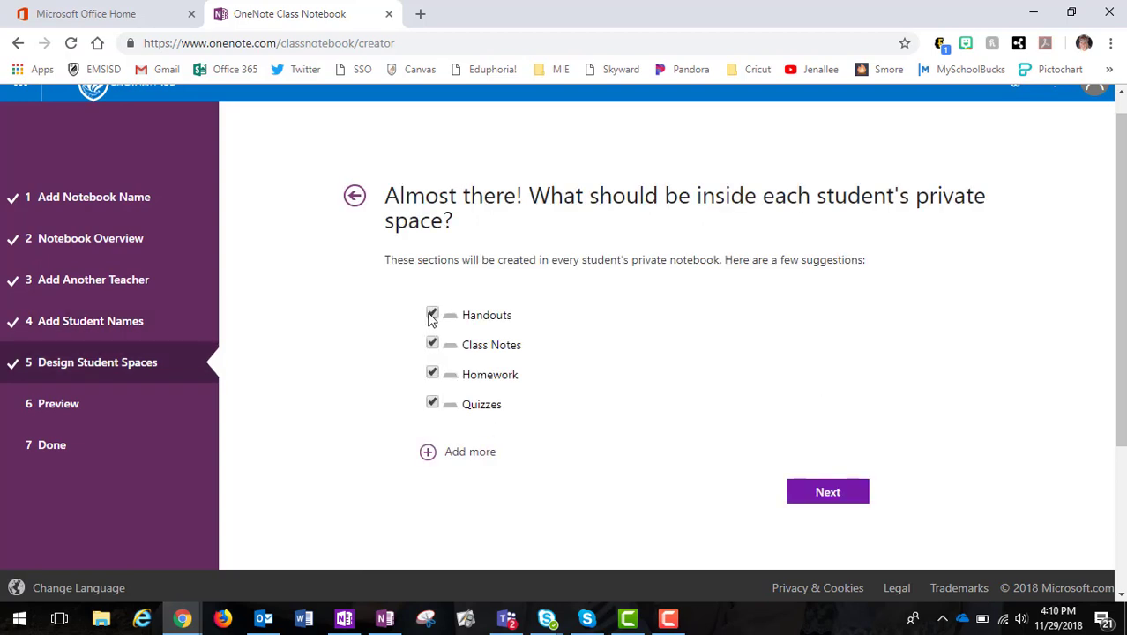
pyautogui.click(432, 404)
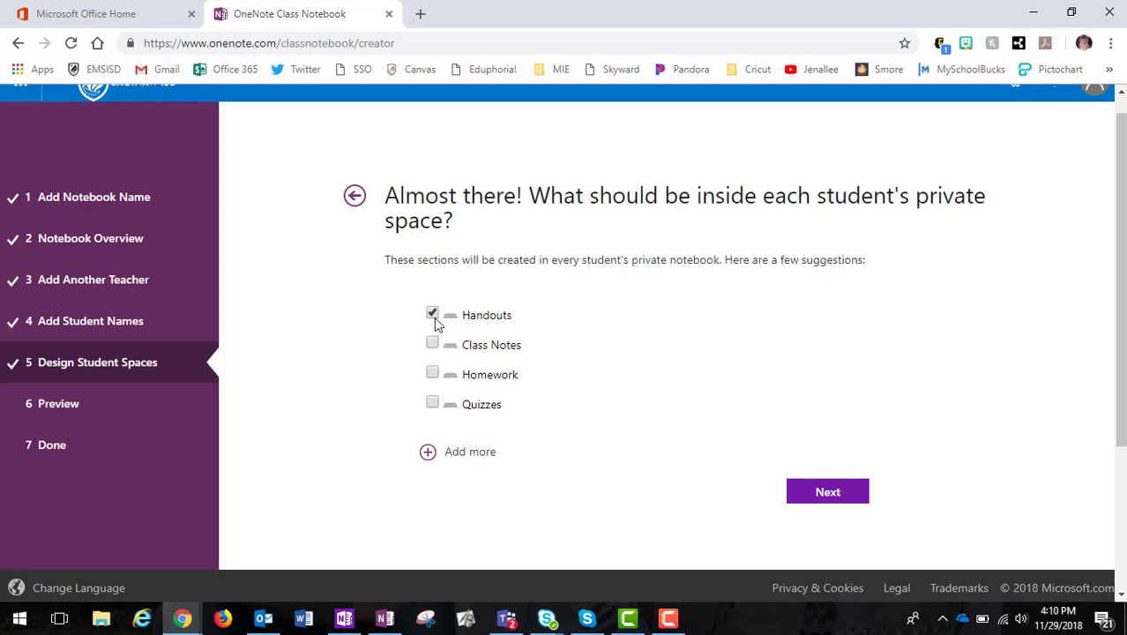
pyautogui.click(432, 314)
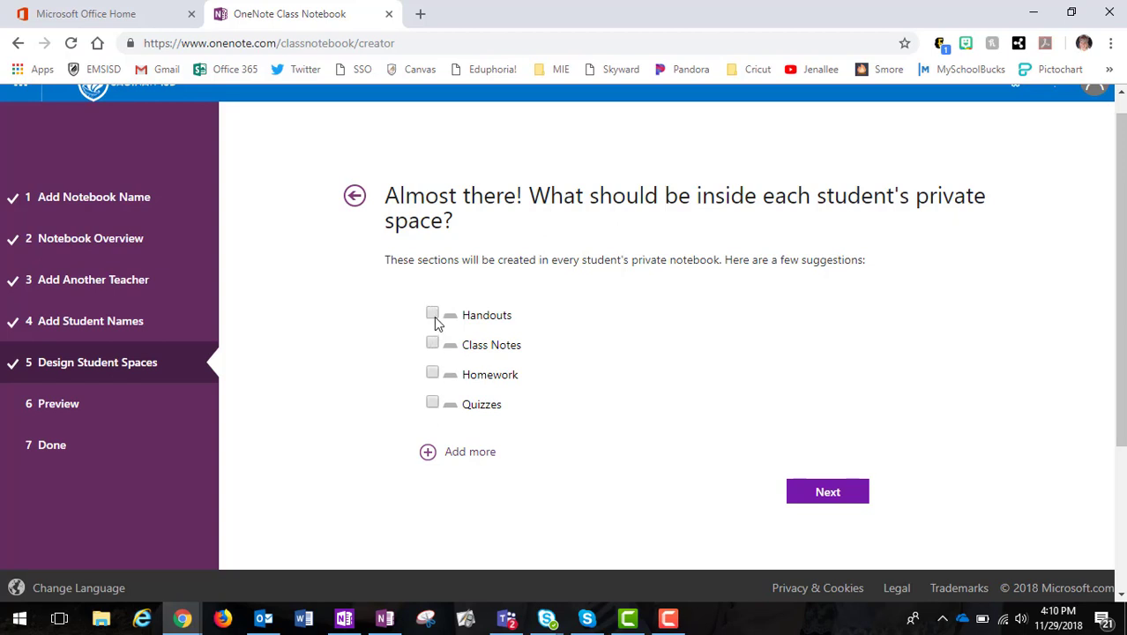
# - Add custom student sections Parent Communication, Goals and All About Me
pyautogui.click(428, 451)
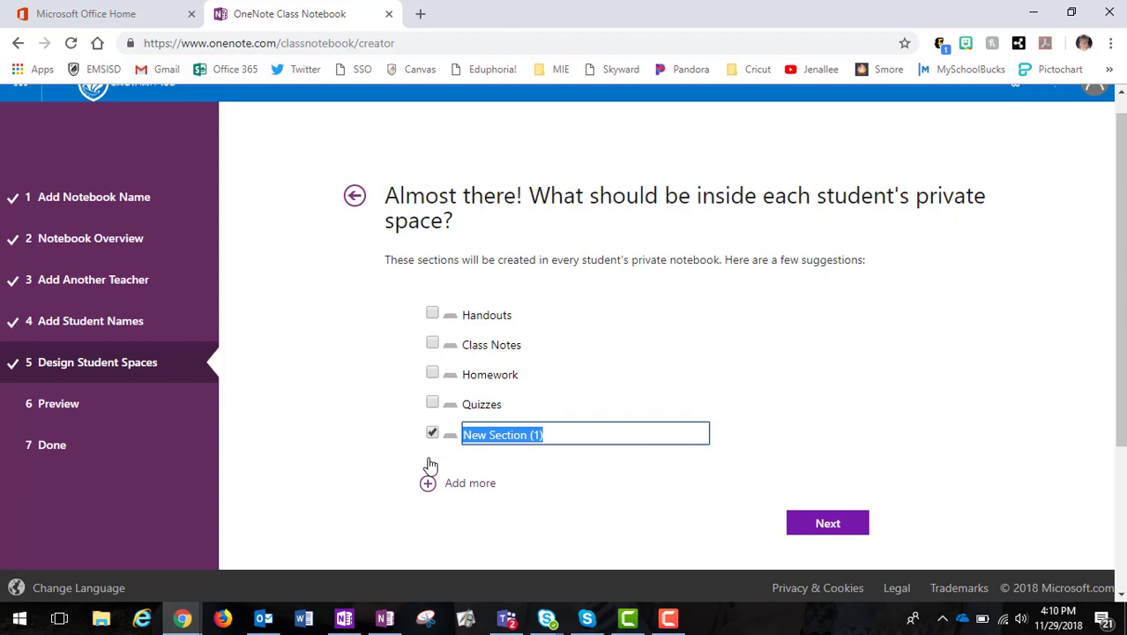
pyautogui.write('parent')
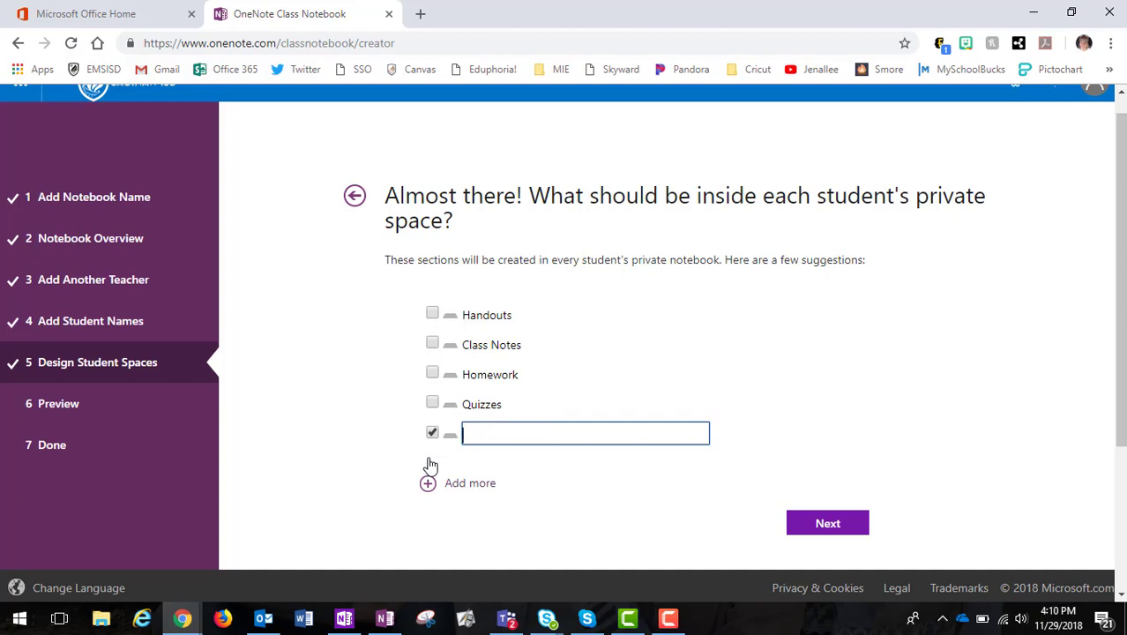
pyautogui.write('Parent C')
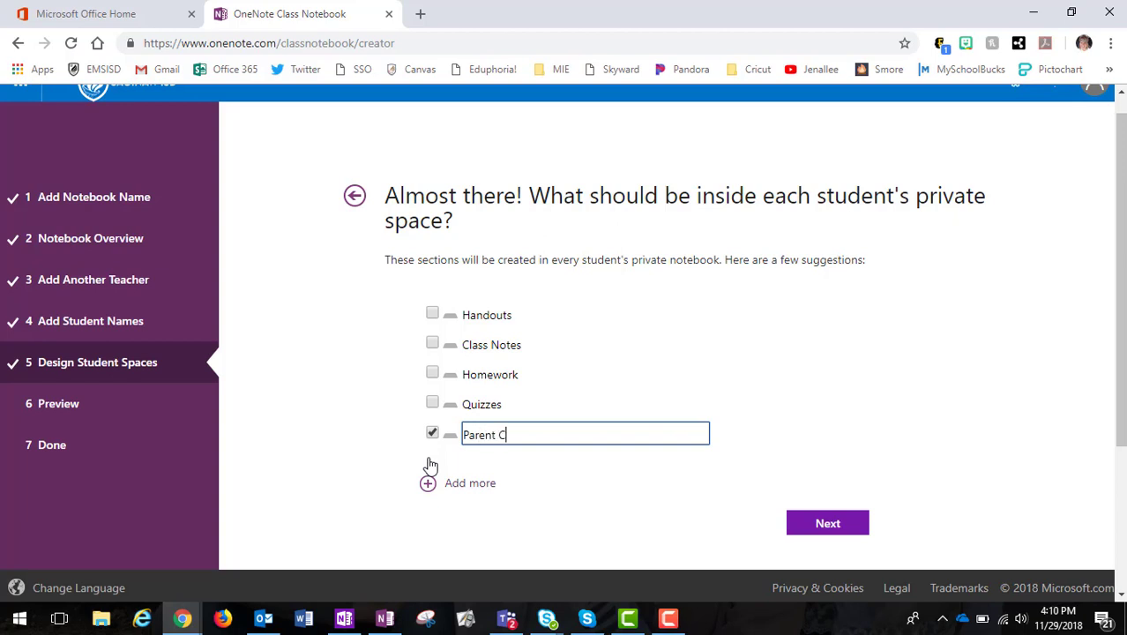
pyautogui.write('ommunication')
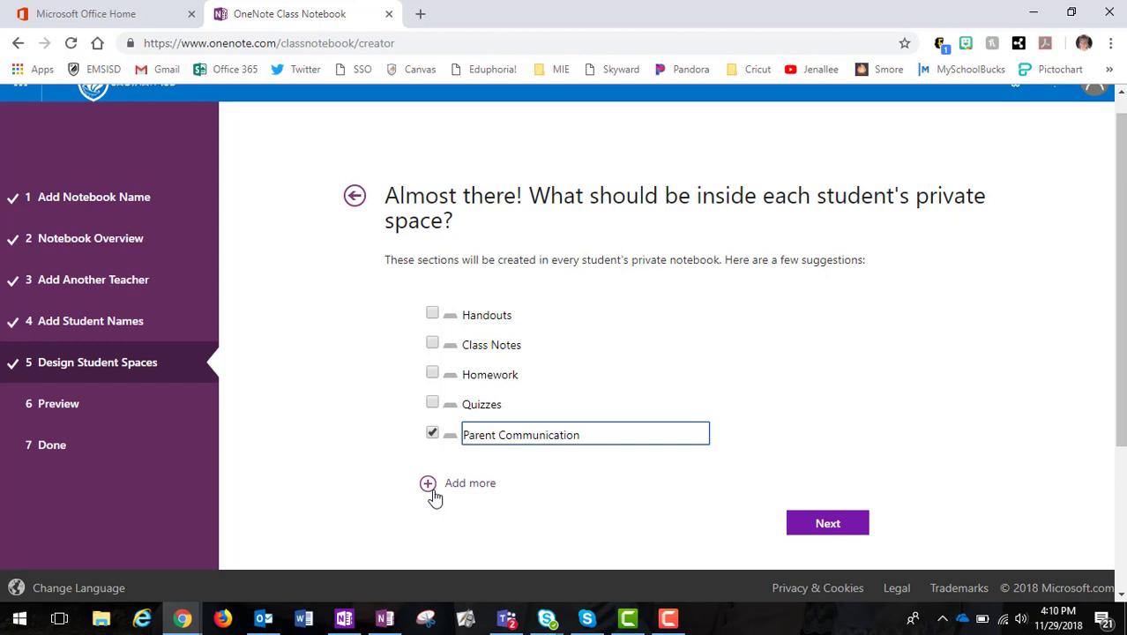
pyautogui.click(428, 483)
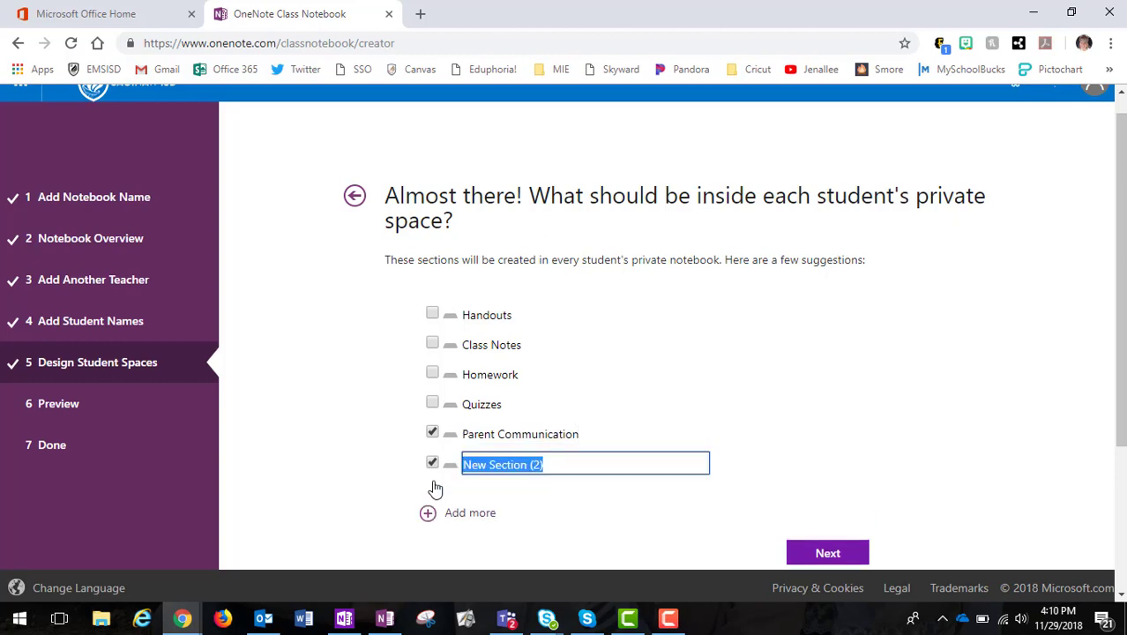
pyautogui.write('Goals')
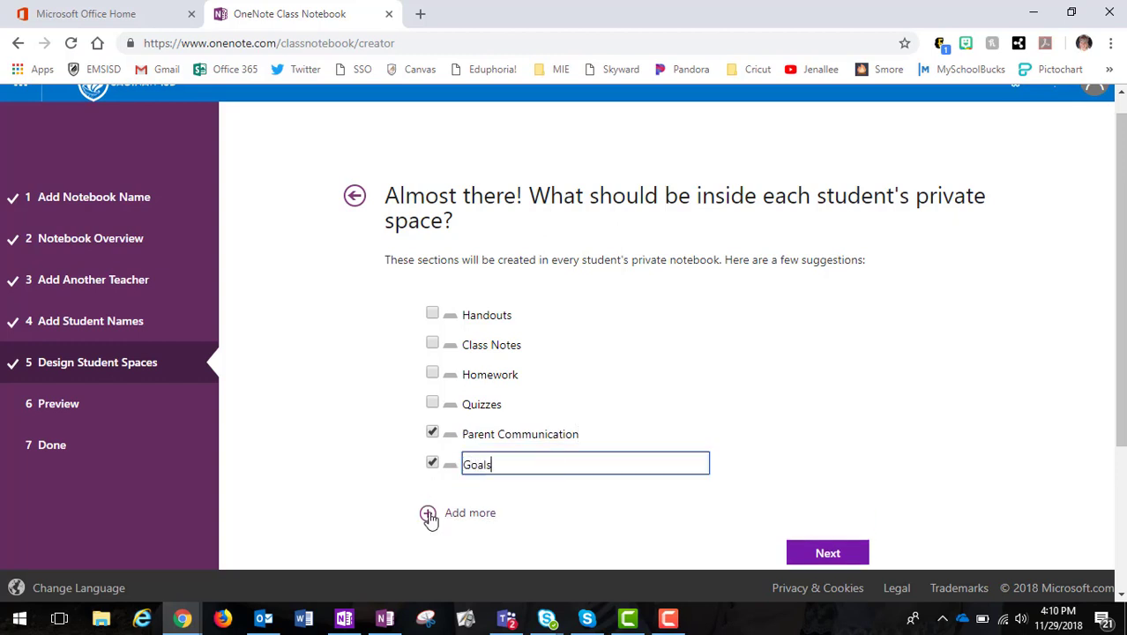
pyautogui.click(427, 512)
pyautogui.write('All About Me')
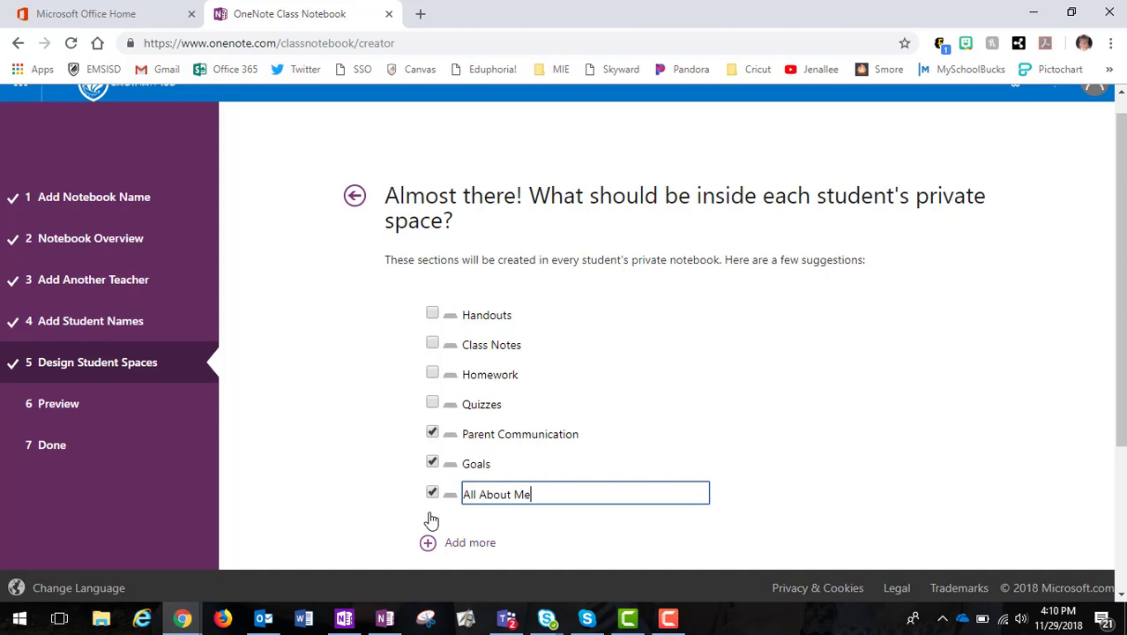
pyautogui.scroll(-3)
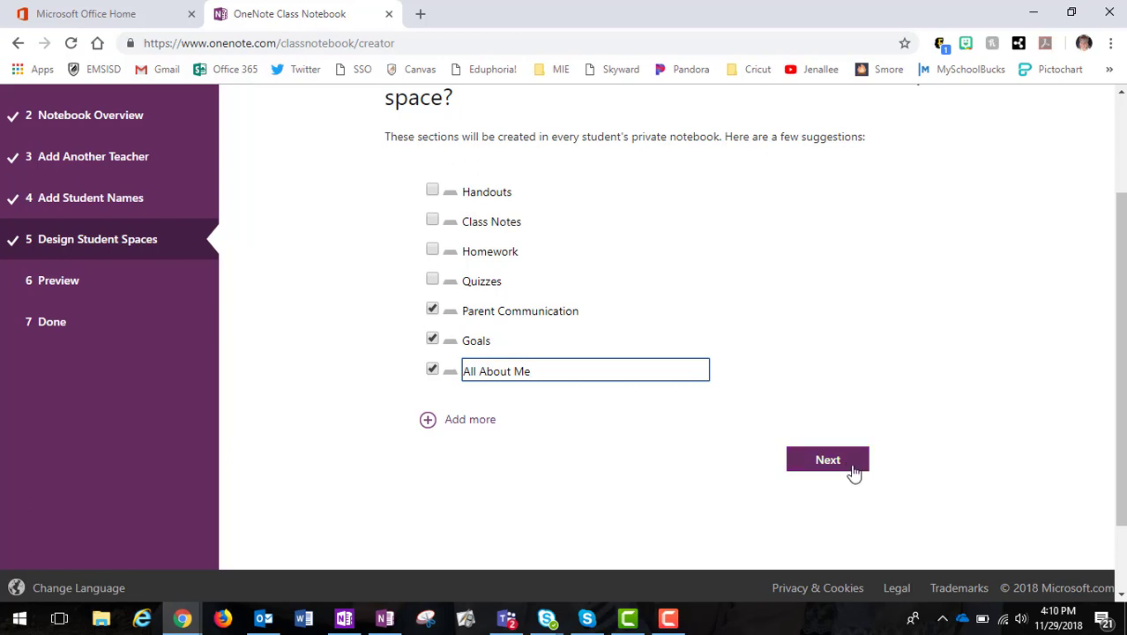
pyautogui.click(827, 459)
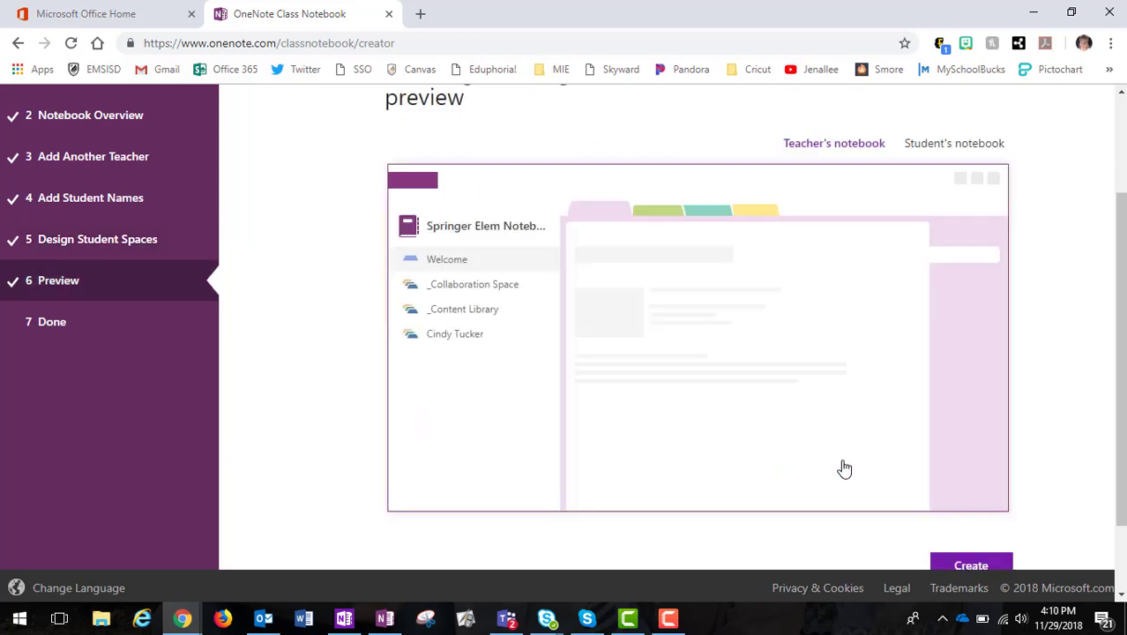
pyautogui.moveTo(482, 271)
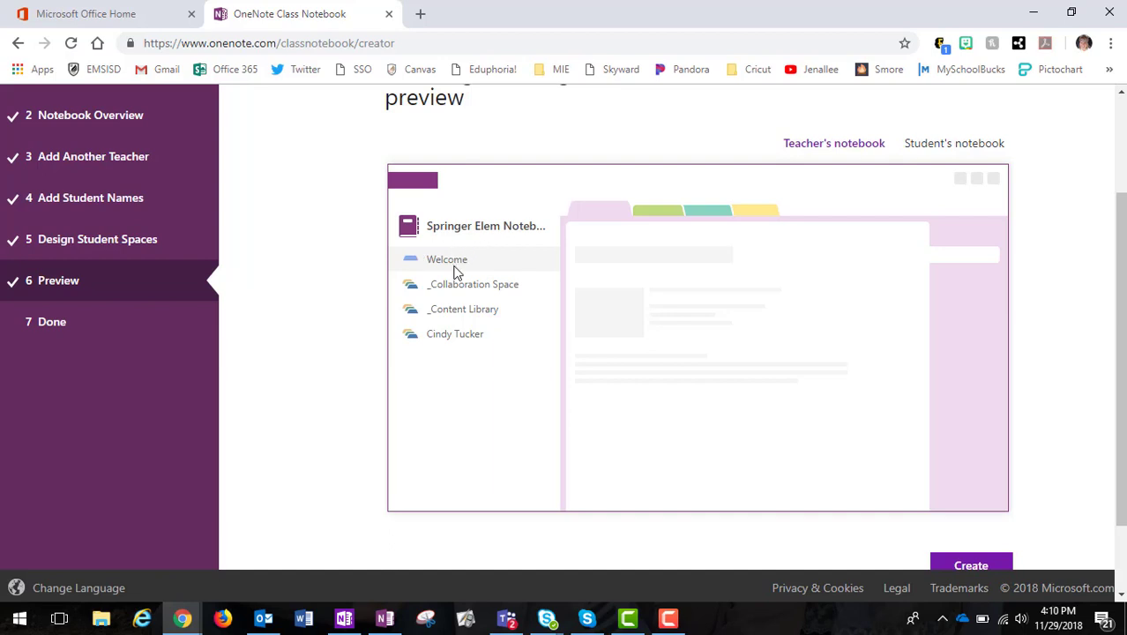
pyautogui.moveTo(469, 310)
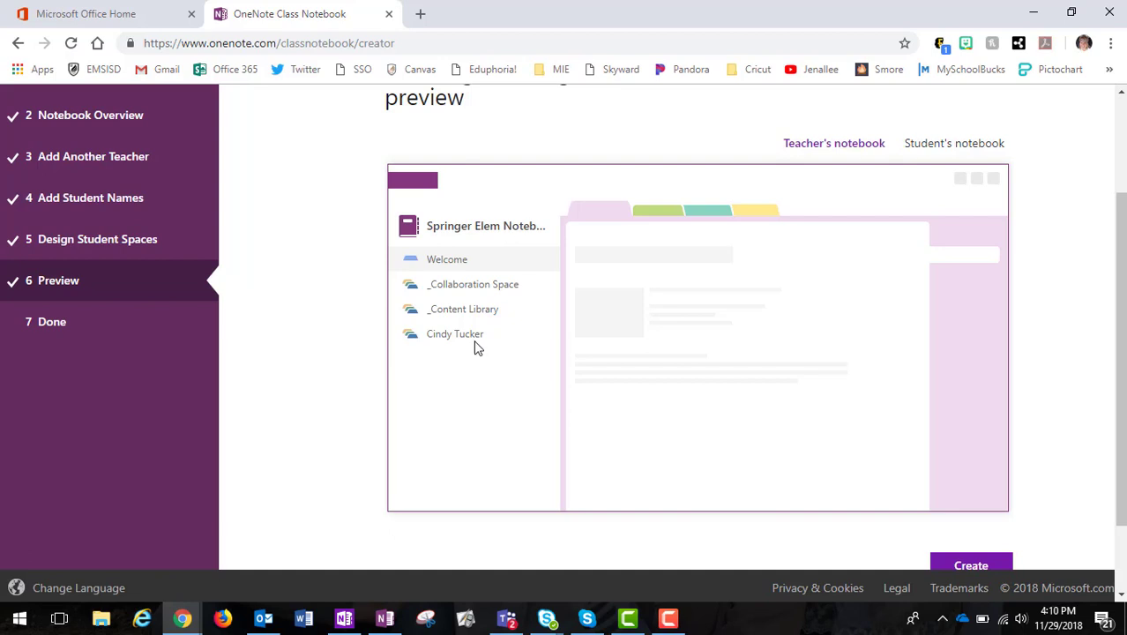
pyautogui.moveTo(458, 381)
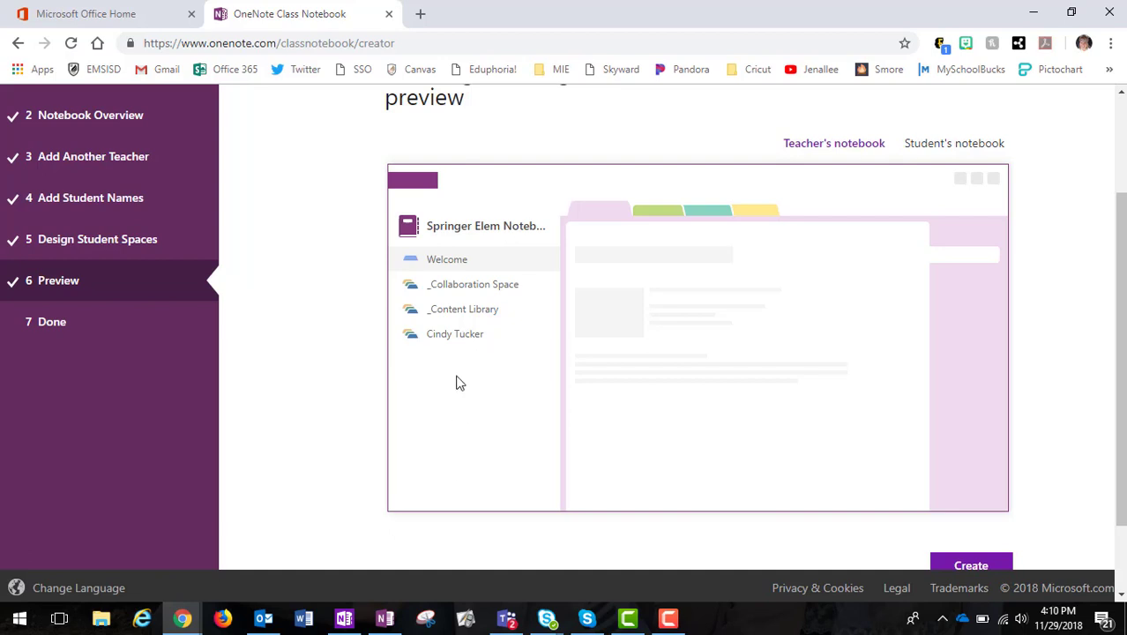
pyautogui.moveTo(964, 145)
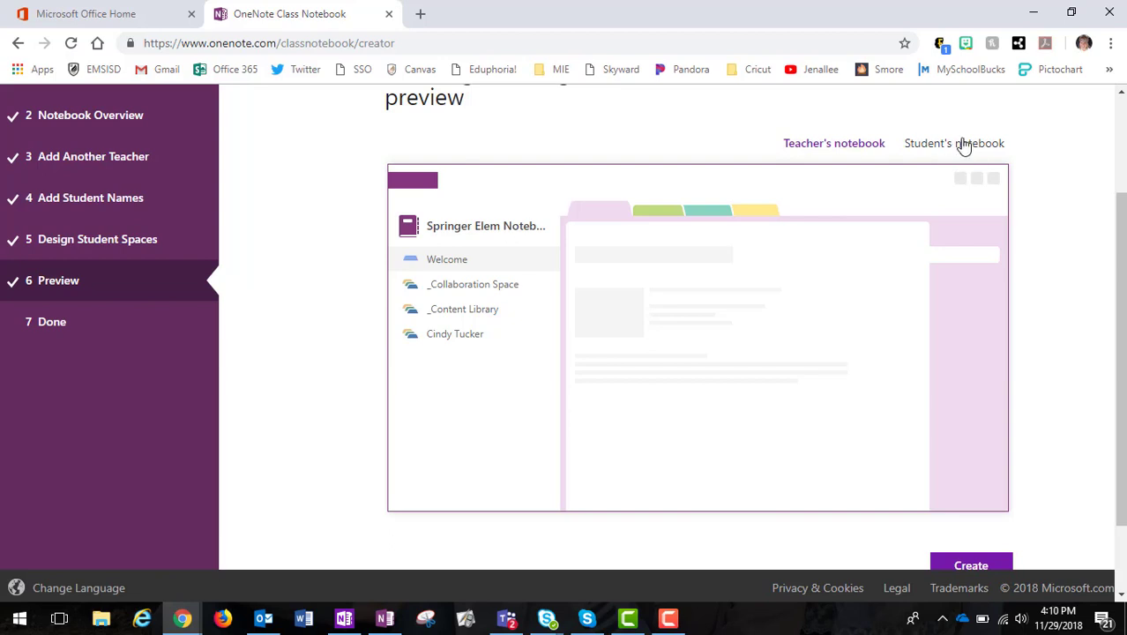
pyautogui.click(953, 143)
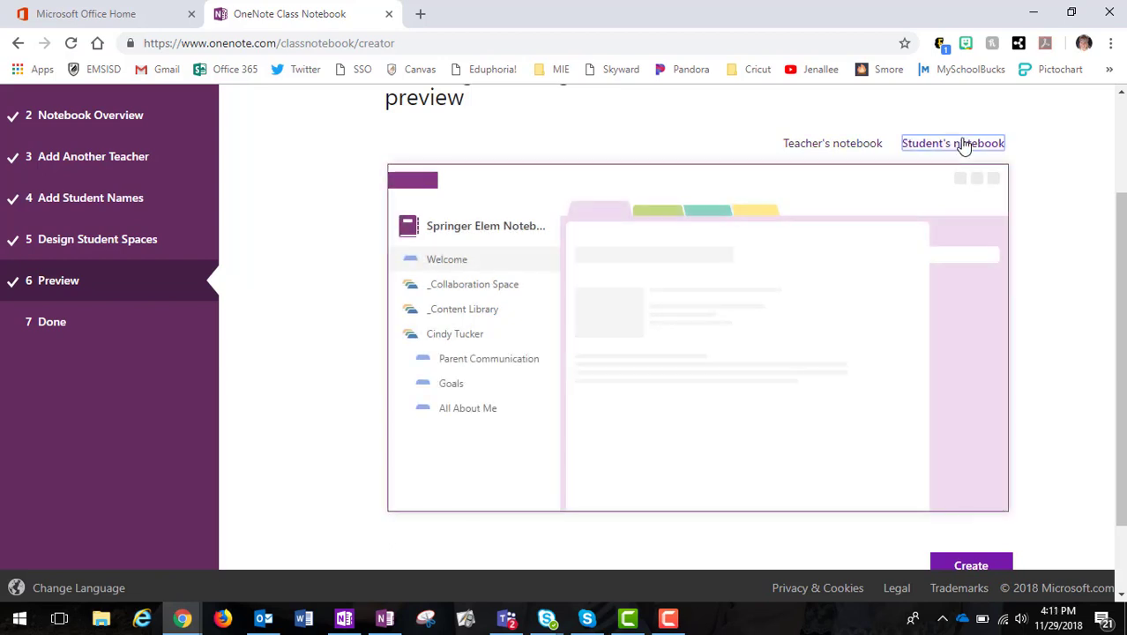
pyautogui.moveTo(572, 186)
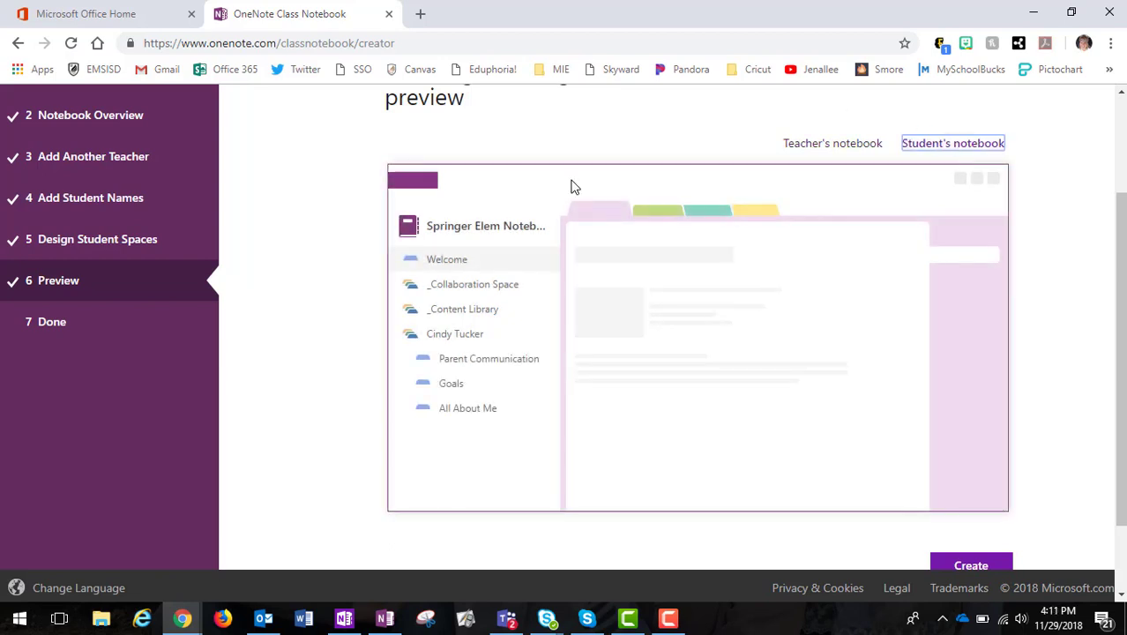
pyautogui.moveTo(453, 403)
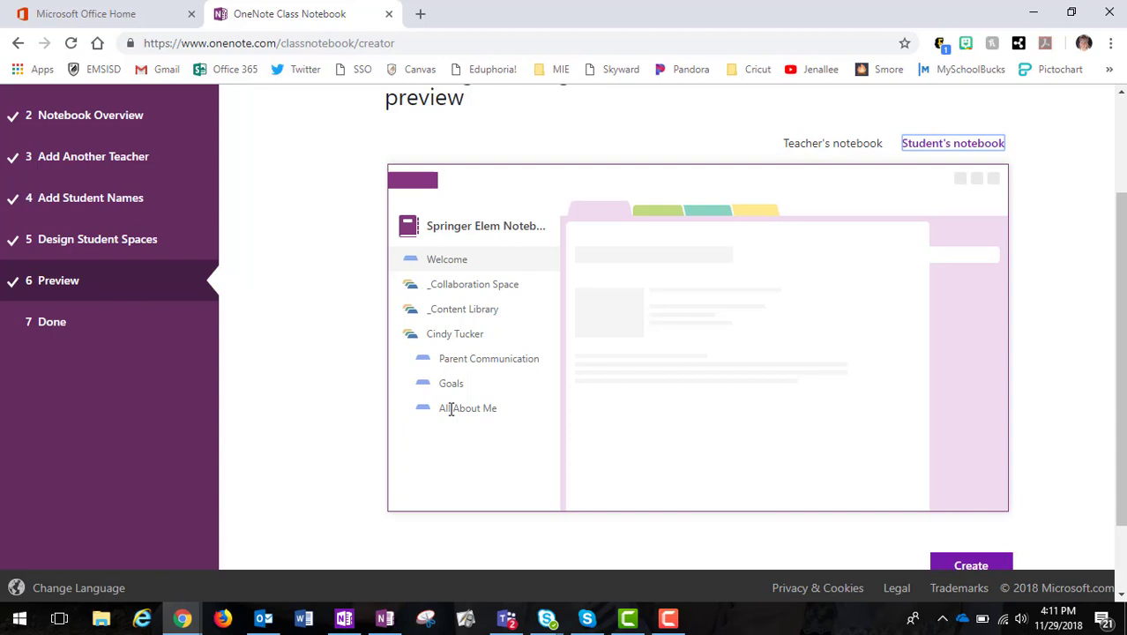
pyautogui.moveTo(691, 359)
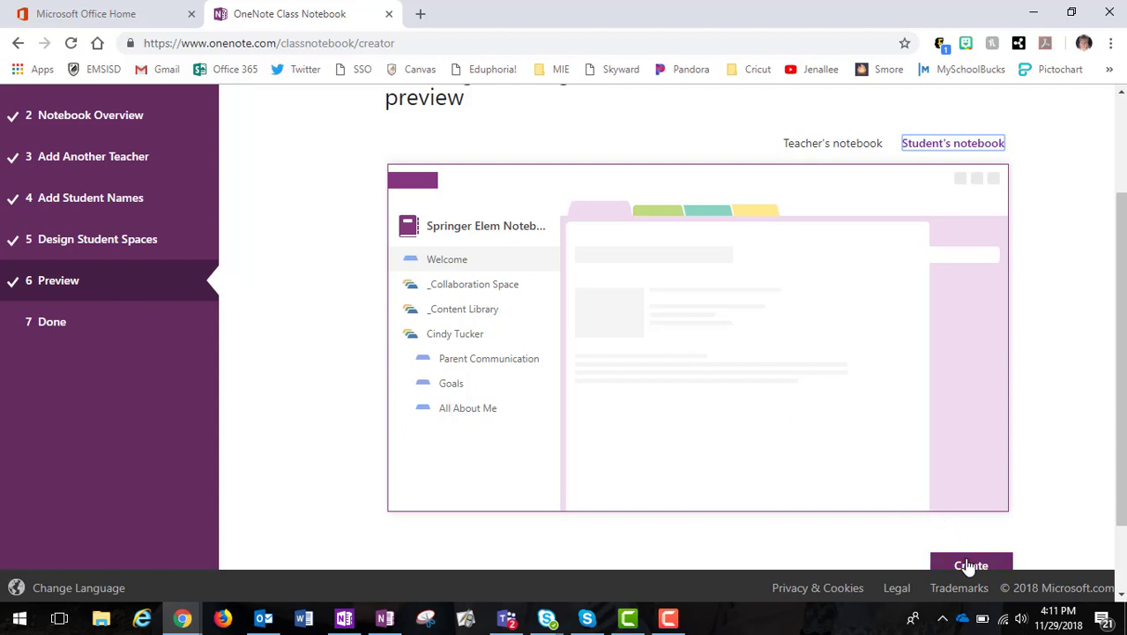
pyautogui.click(970, 565)
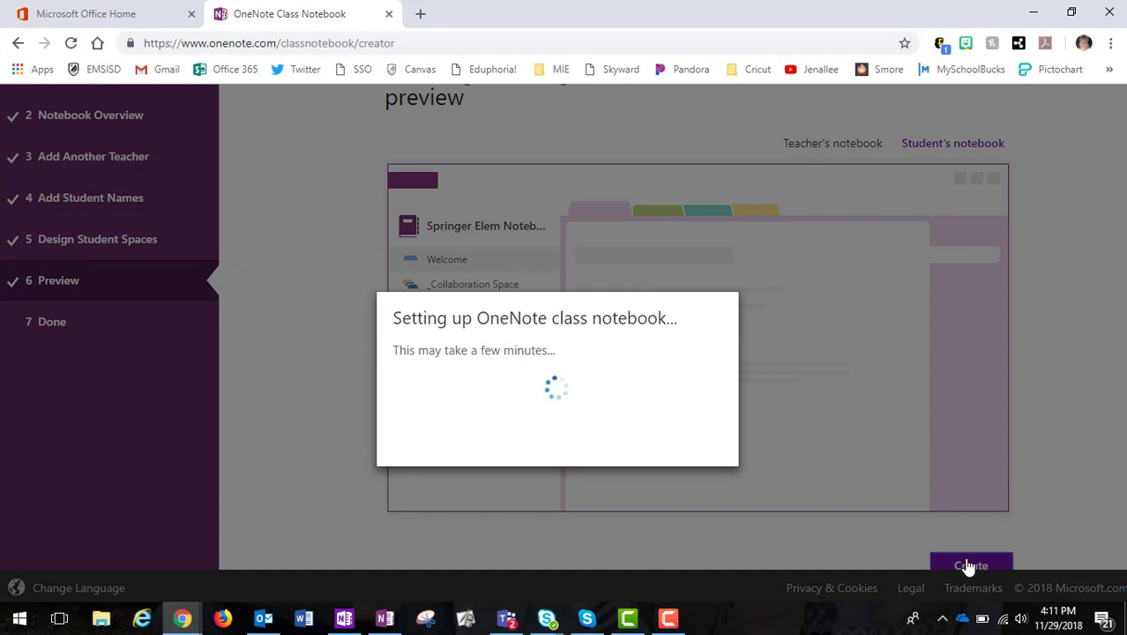